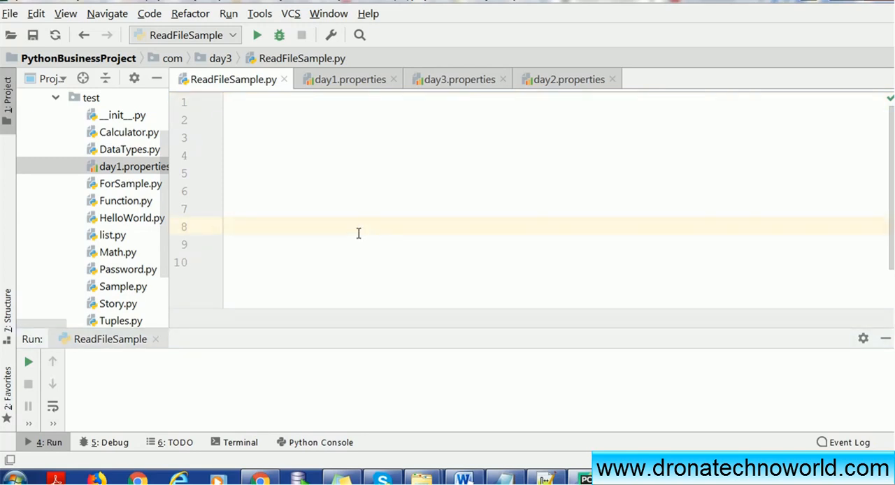
Step: Start a 'try :' block with an '# open the file' comment, checking the day3 package in the project tree
{"action": "type", "text": "try :"}
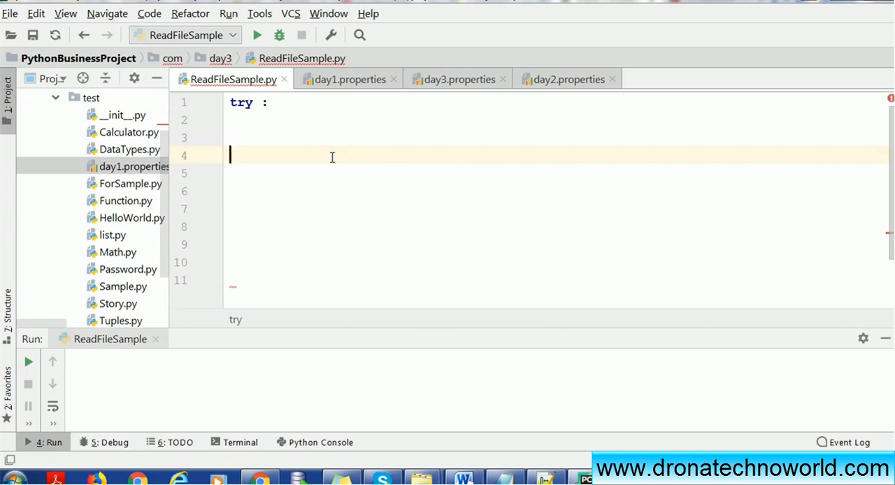
{"action": "type", "text": "# open the file"}
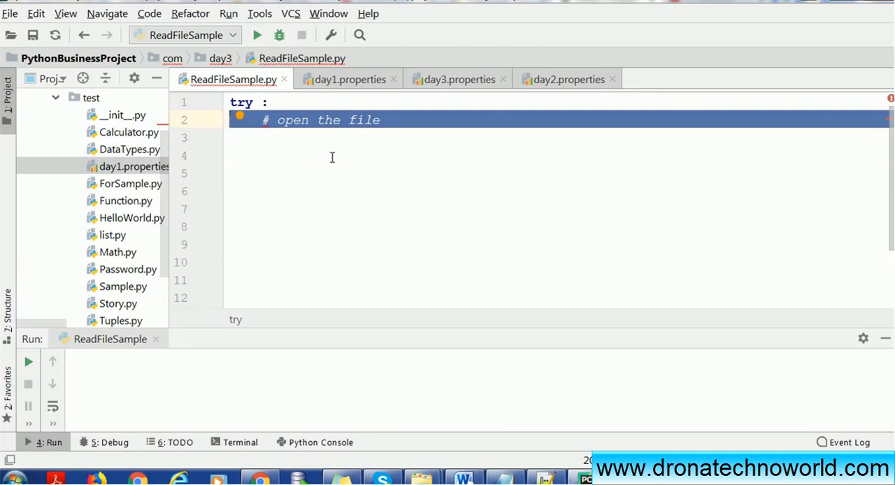
{"action": "left_click", "coordinate": [90, 98]}
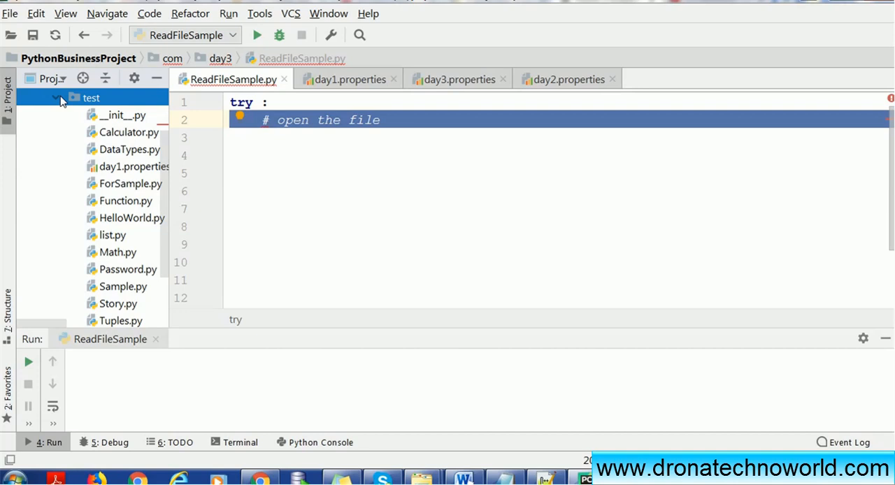
{"action": "left_click", "coordinate": [53, 98]}
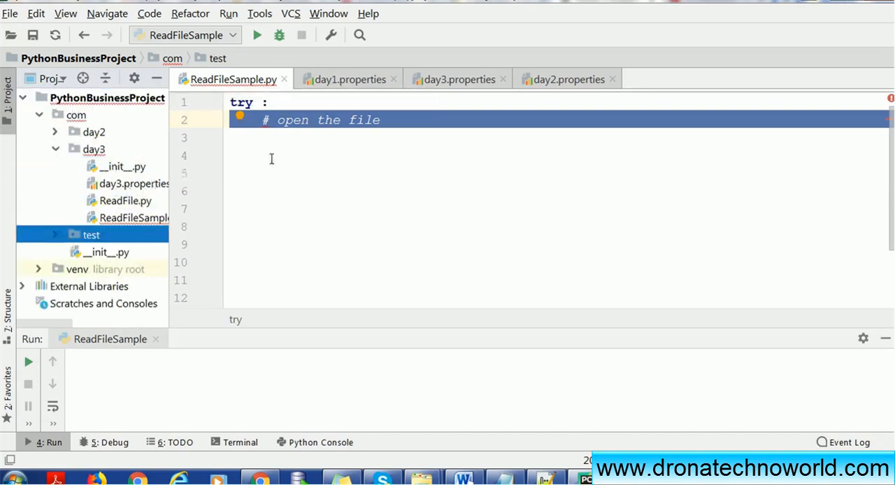
{"action": "left_click", "coordinate": [263, 137]}
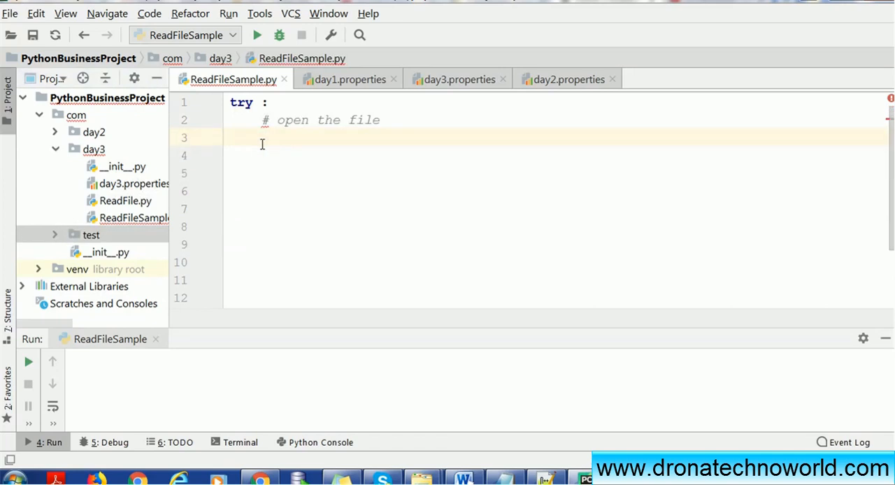
Step: Open day3.properties for reading into day3_file and add a '# Read the file' comment
{"action": "type", "text": "day3_file = open(\"day3.properties\", \"r\") # File in same directory"}
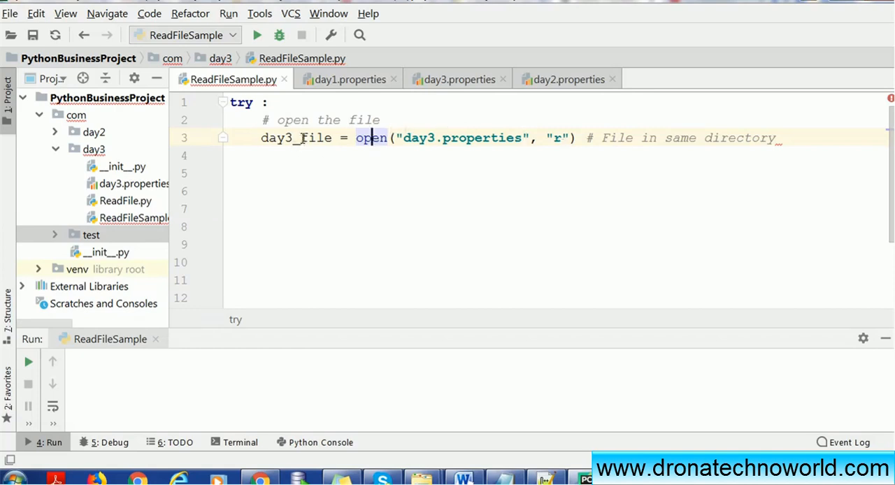
{"action": "double_click", "coordinate": [295, 137]}
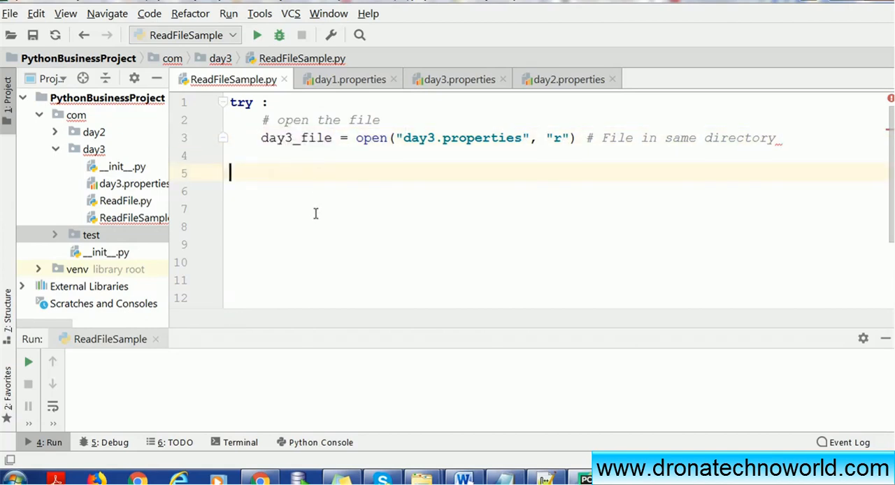
{"action": "type", "text": "# Read the file"}
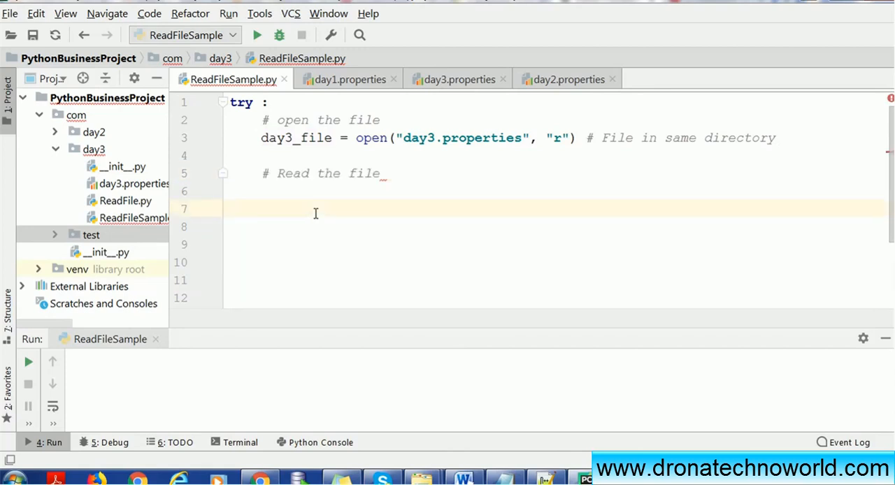
Step: Loop over day3_file.readlines() printing each config line, then begin an 'except :' clause
{"action": "type", "text": "for config in day3_file.readlines():"}
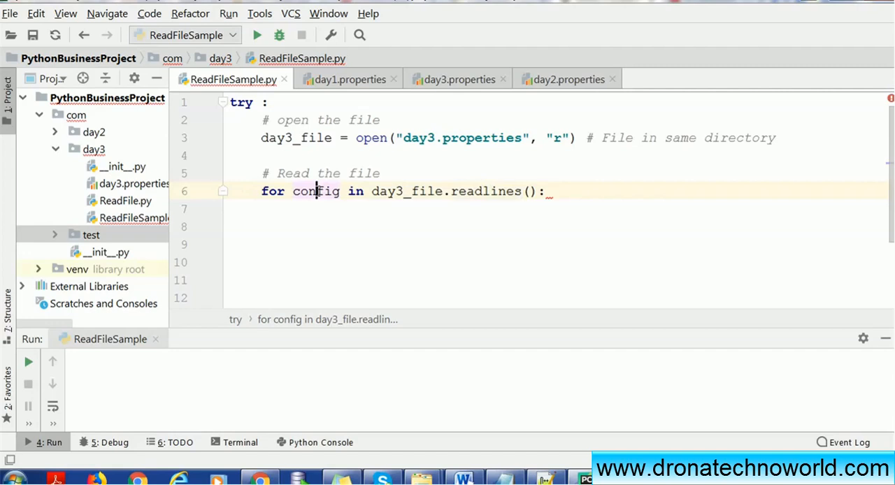
{"action": "mouse_move", "coordinate": [338, 243]}
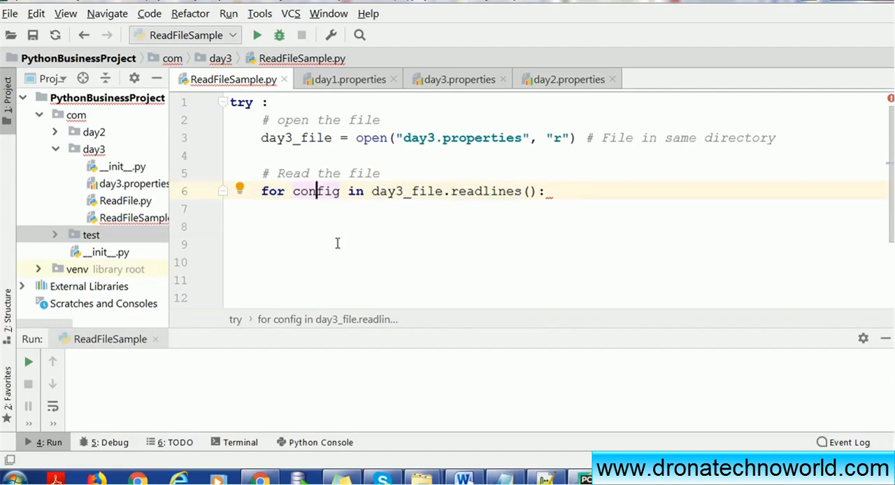
{"action": "type", "text": "print(config)"}
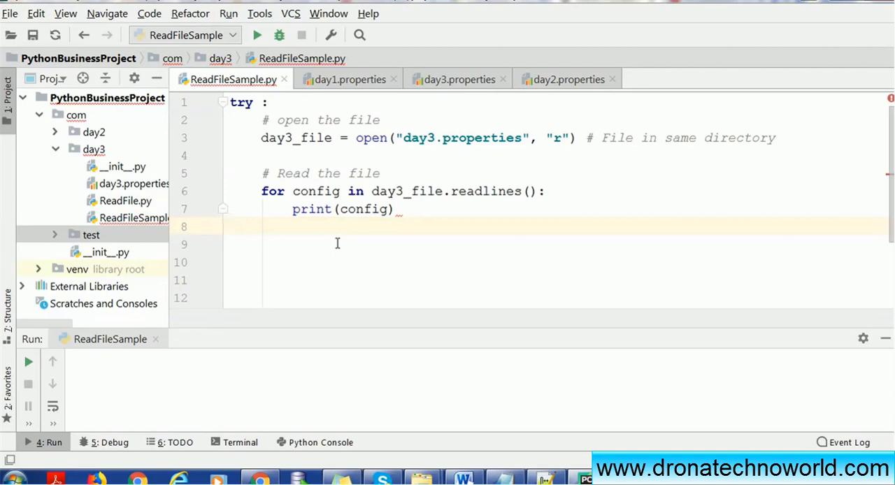
{"action": "type", "text": "except :"}
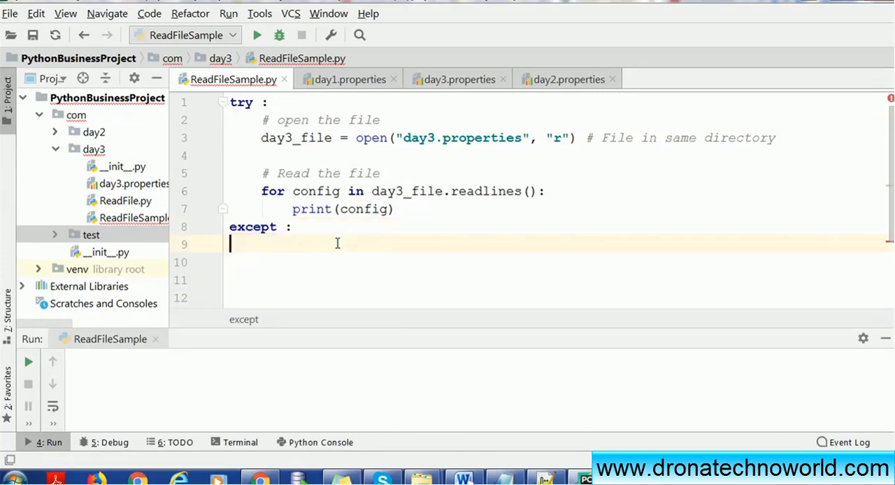
Step: Print "Error occured" in except and close day3_file in a finally block with a '#Close the file' comment
{"action": "type", "text": "print(\"Error occured\")"}
{"action": "left_click", "coordinate": [555, 280]}
{"action": "type", "text": "finally :"}
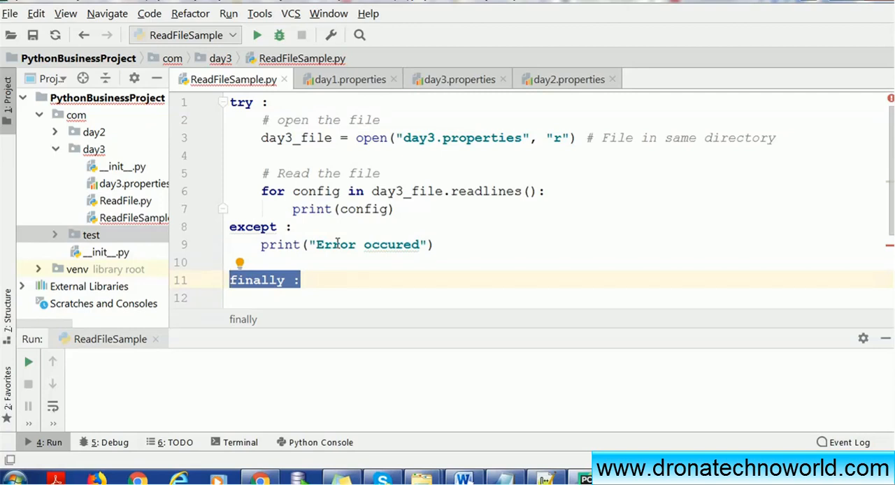
{"action": "type", "text": "#Close the file"}
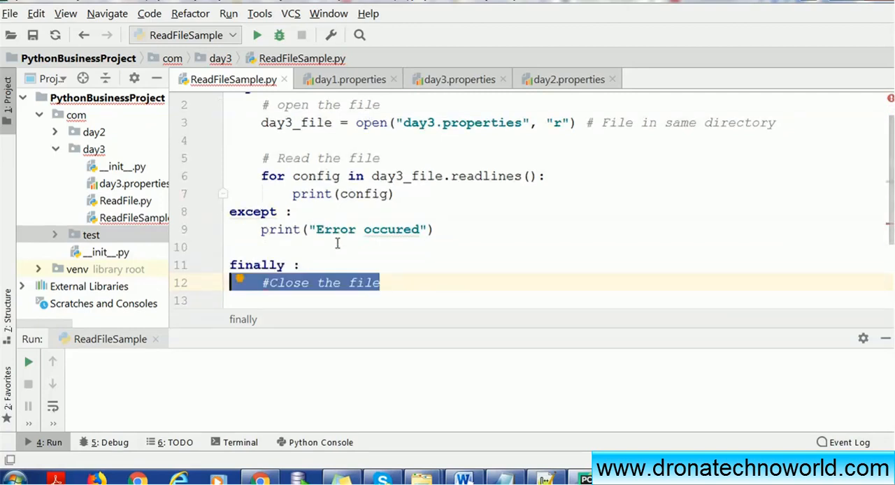
{"action": "type", "text": "day3_file.close()"}
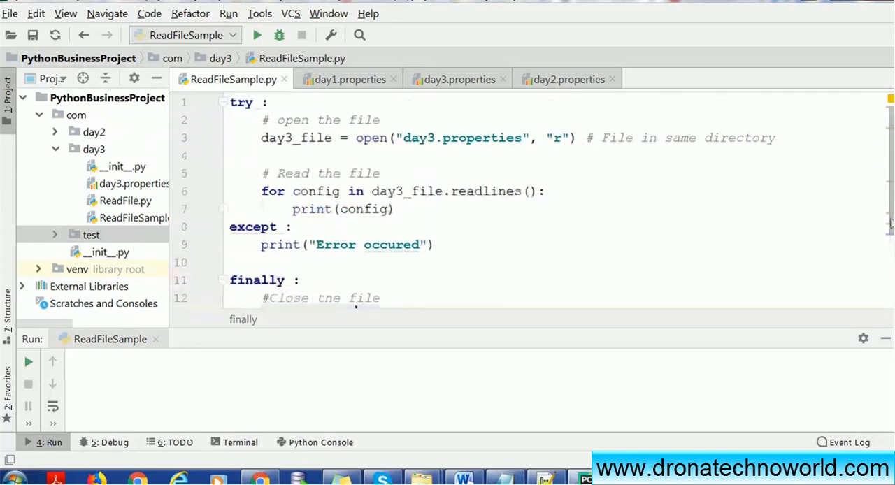
{"action": "type", "text": "day3_file.close()"}
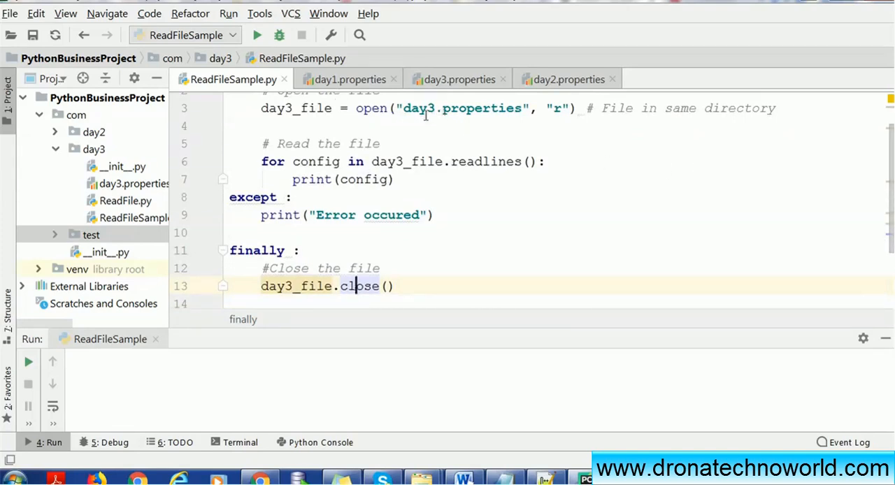
{"action": "mouse_move", "coordinate": [509, 161]}
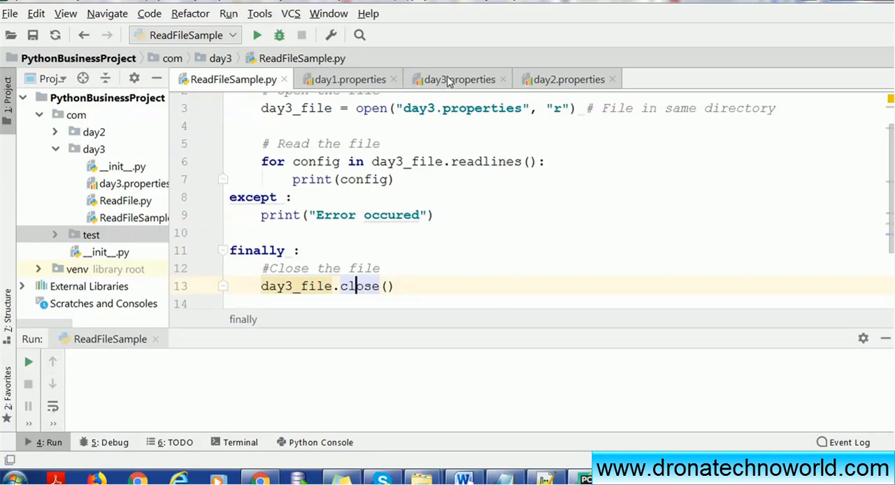
Step: Add day3.version=1.1 as the third entry of day3.properties and return to ReadFileSample.py
{"action": "left_click", "coordinate": [457, 78]}
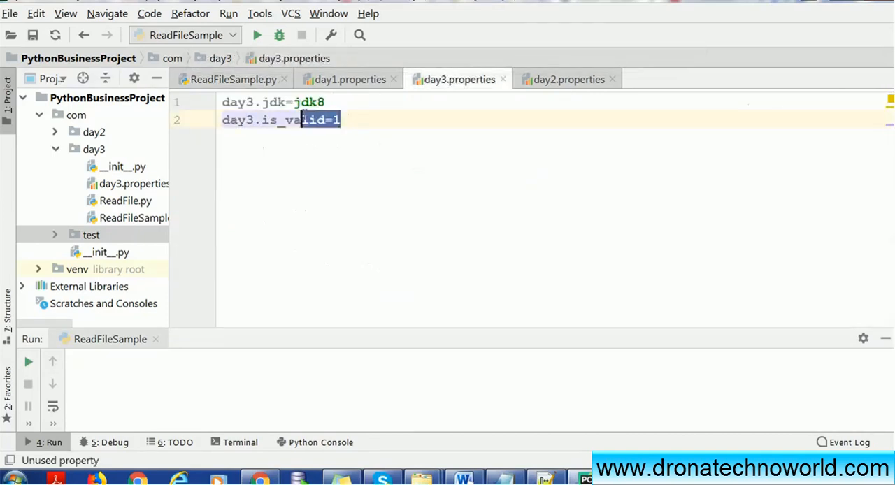
{"action": "type", "text": "da"}
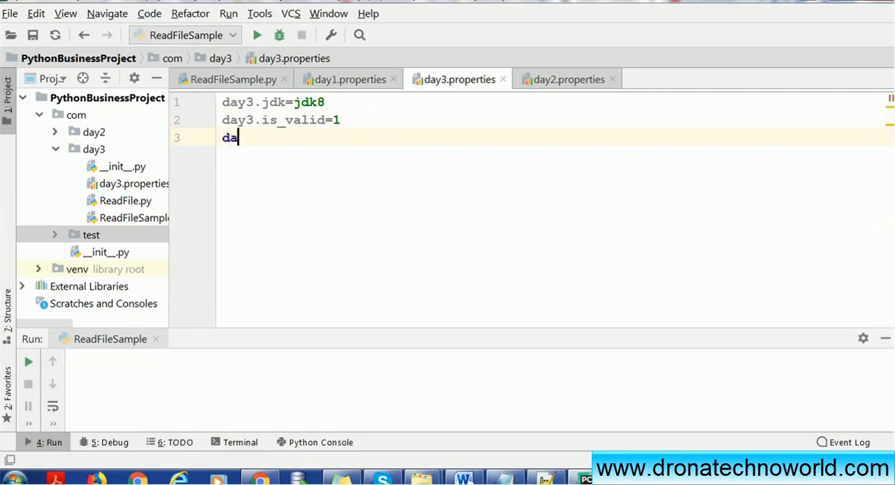
{"action": "type", "text": "y3"}
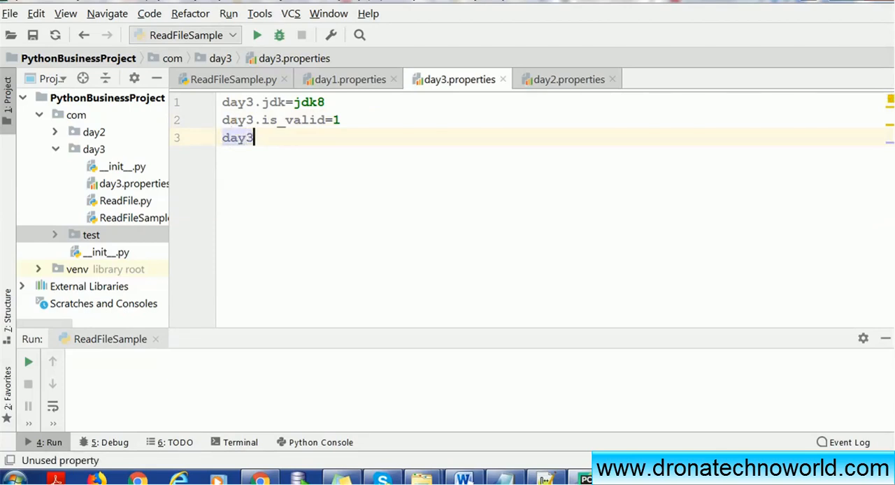
{"action": "type", "text": ".is"}
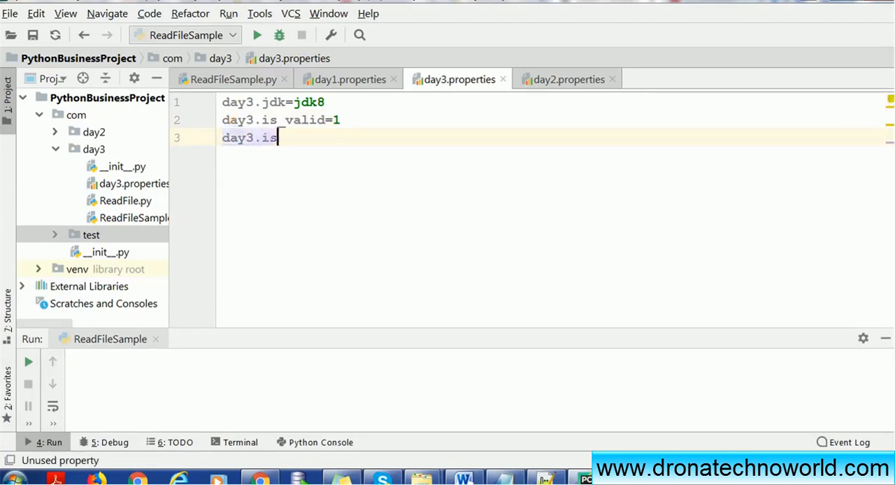
{"action": "type", "text": "_cur"}
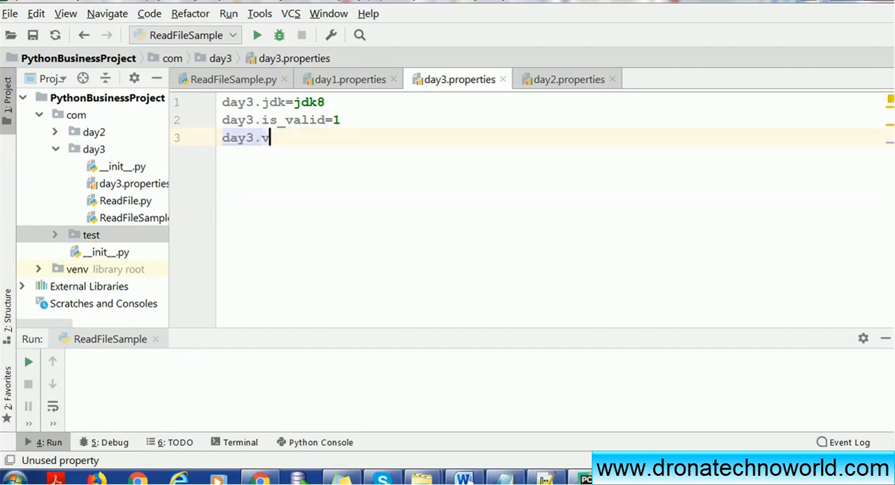
{"action": "type", "text": "ersion"}
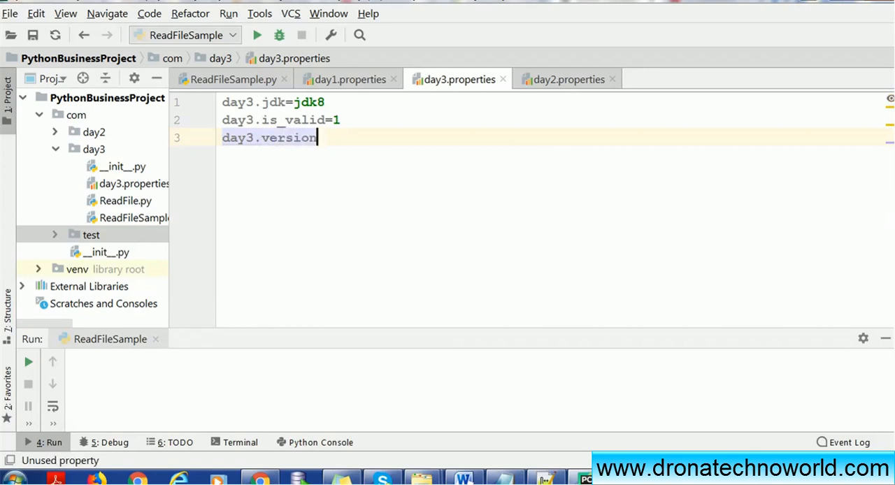
{"action": "type", "text": "=1"}
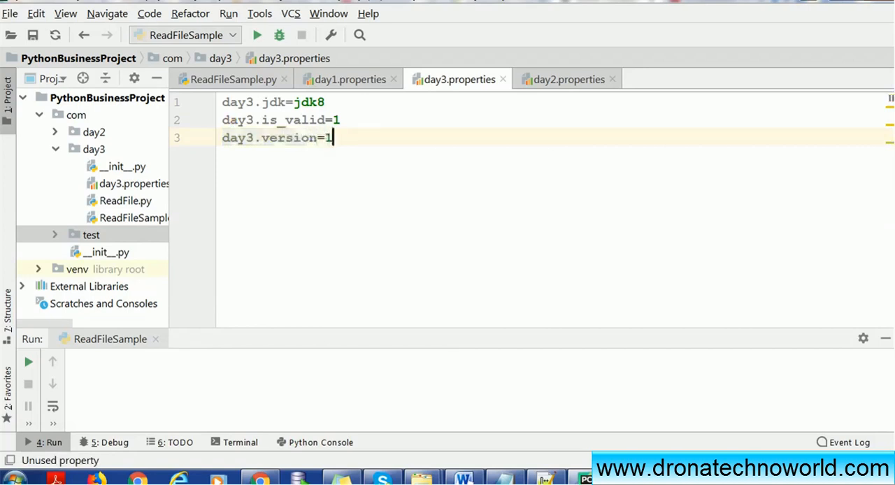
{"action": "type", "text": ".1"}
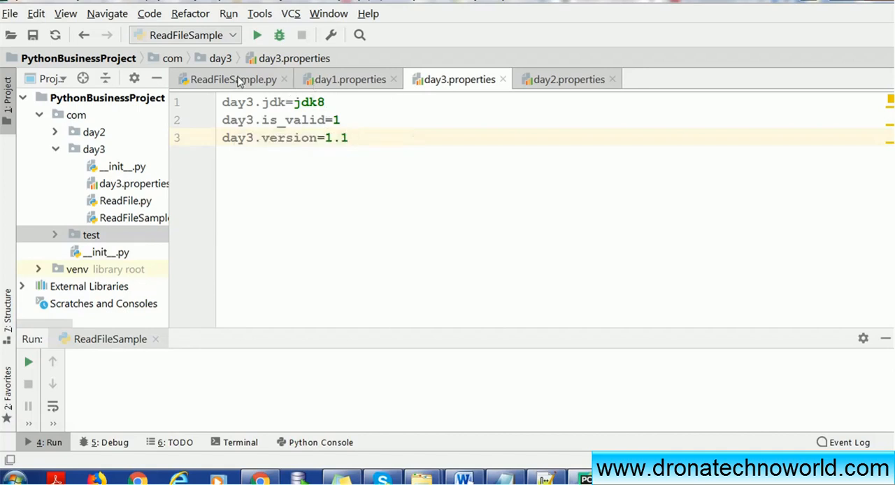
{"action": "left_click", "coordinate": [232, 78]}
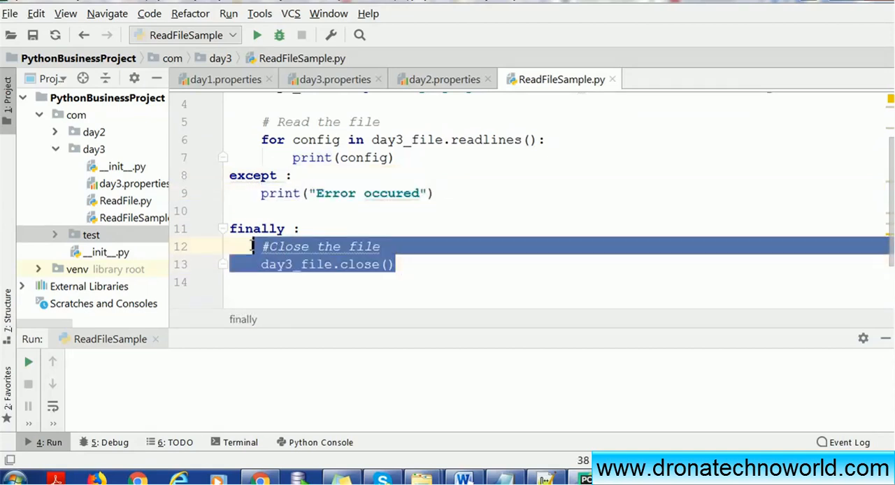
{"action": "mouse_move", "coordinate": [257, 35]}
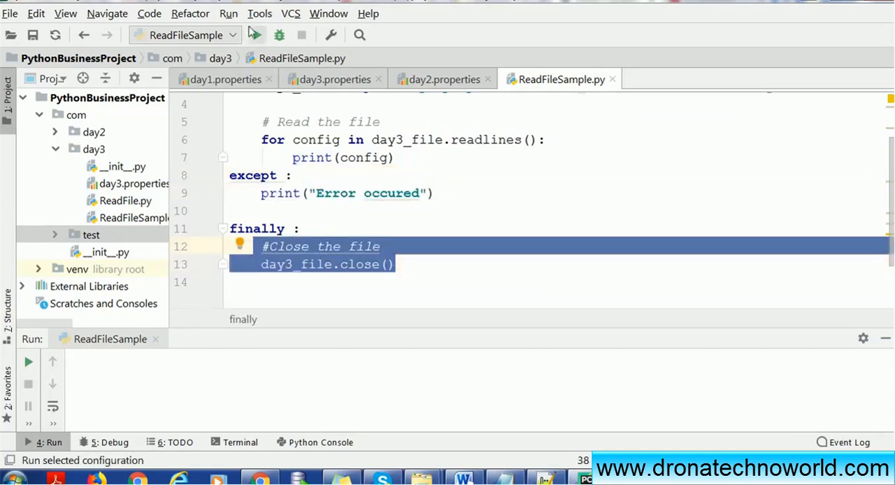
Step: Run ReadFileSample and select the printed day3.jdk, day3.is_valid and day3.version lines
{"action": "left_click", "coordinate": [255, 35]}
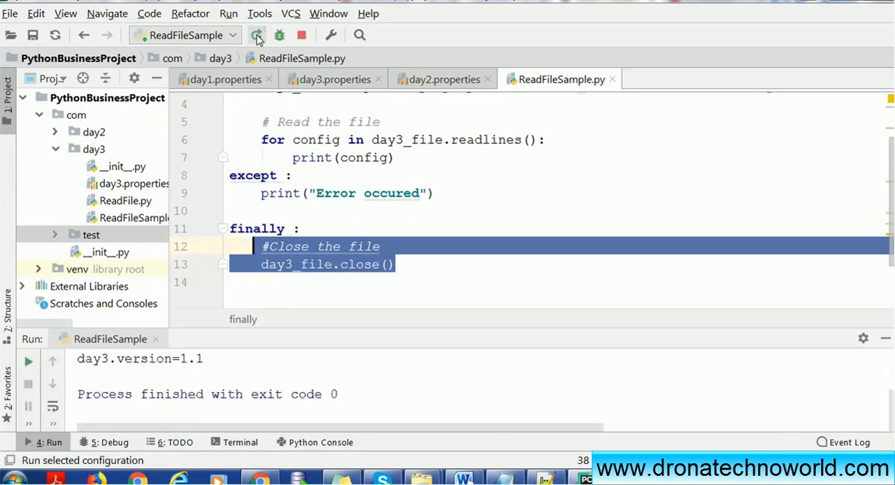
{"action": "left_click", "coordinate": [258, 35]}
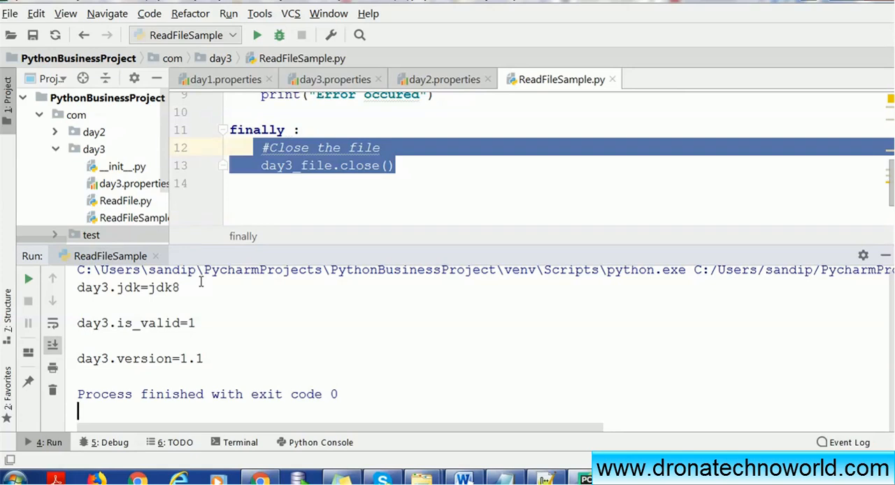
{"action": "mouse_move", "coordinate": [207, 365]}
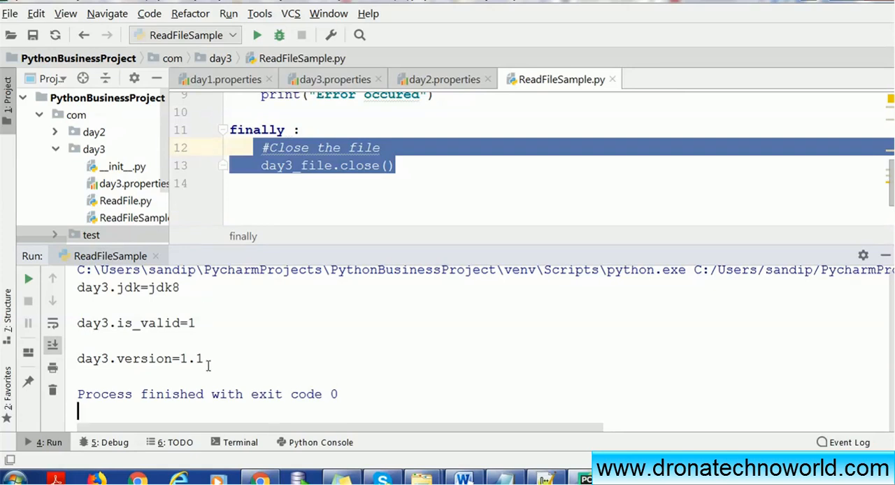
{"action": "left_click_drag", "start_coordinate": [78, 287], "coordinate": [203, 358]}
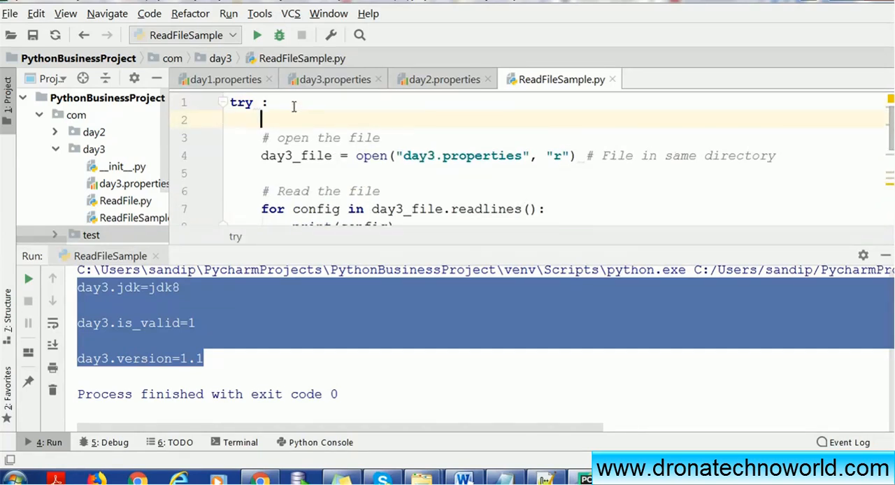
Step: Print "Inside try block" at the start of the try block
{"action": "type", "text": "print("}
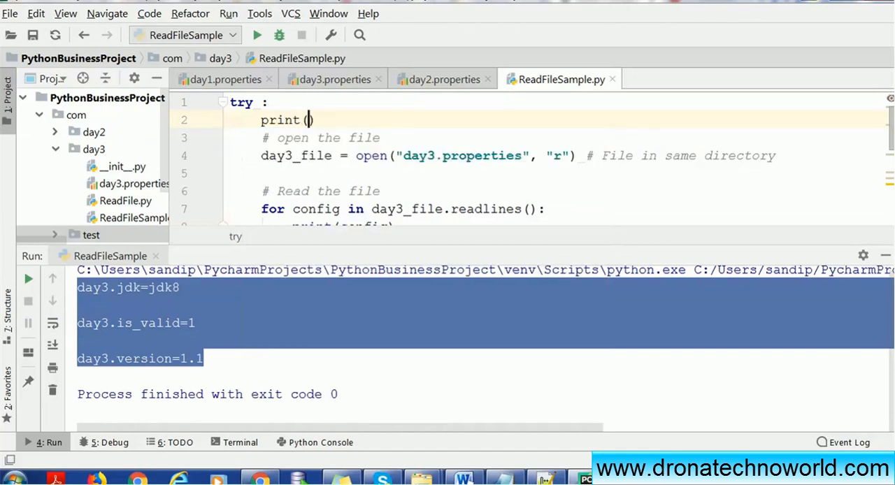
{"action": "type", "text": "\"Inside\""}
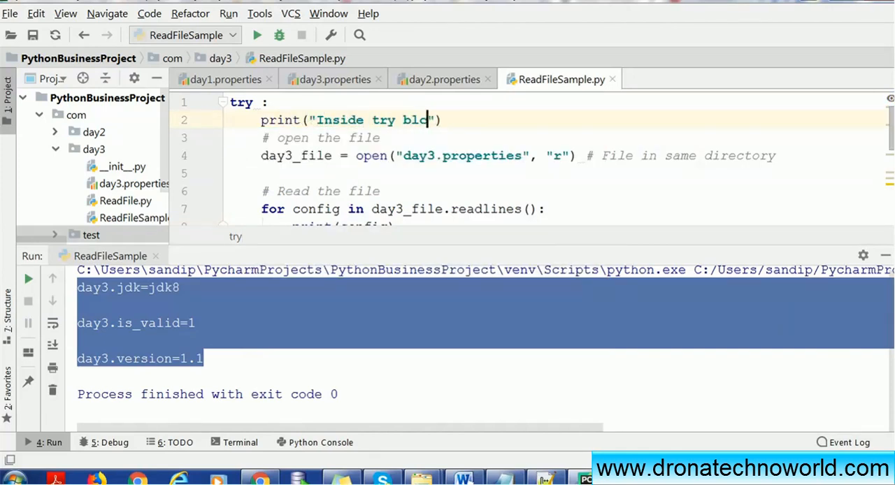
{"action": "type", "text": "ck"}
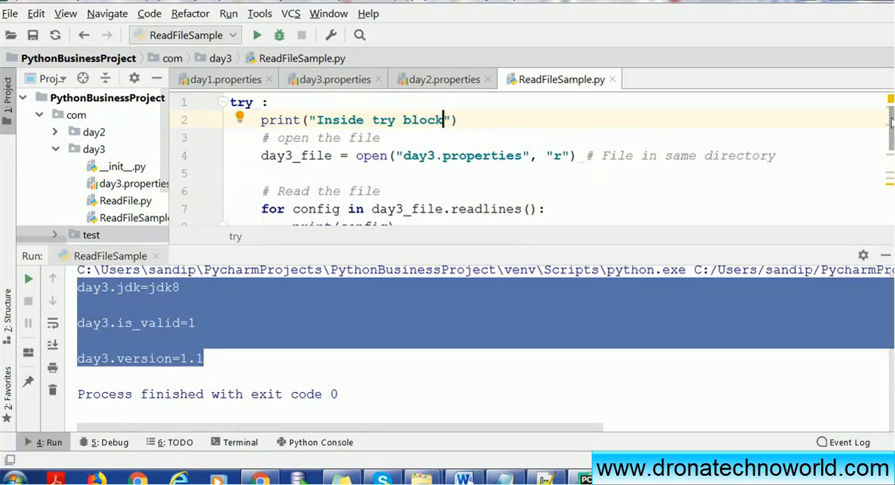
{"action": "scroll", "scroll_direction": "down", "scroll_amount": 3}
{"action": "type", "text": "print(\"Insid"}
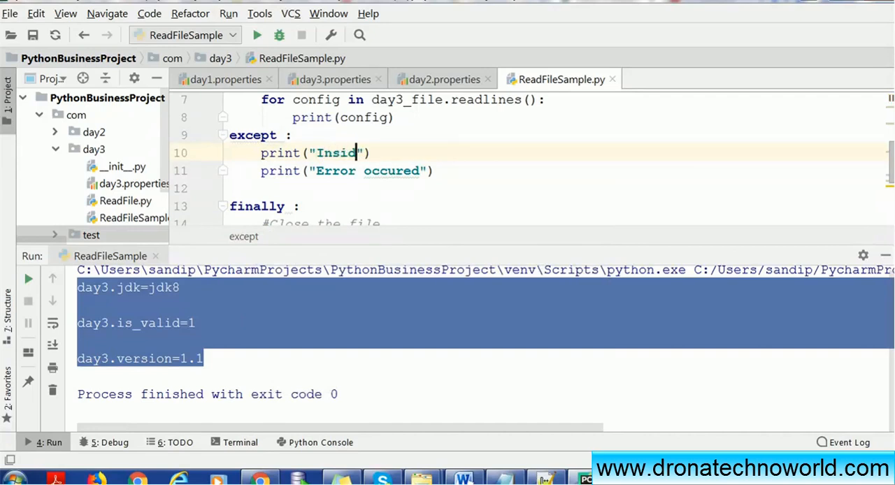
Step: Add a message print to except and print "Inside finally block" in finally
{"action": "type", "text": "r exce"}
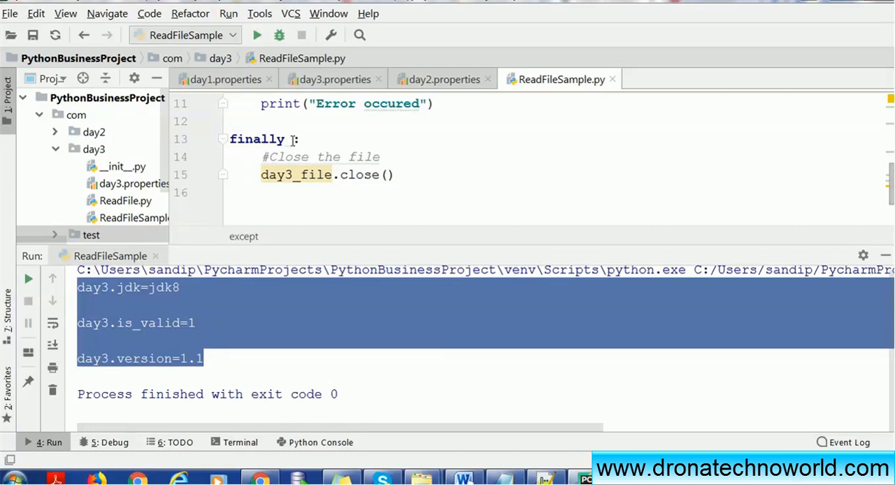
{"action": "type", "text": "print(\"Inside"}
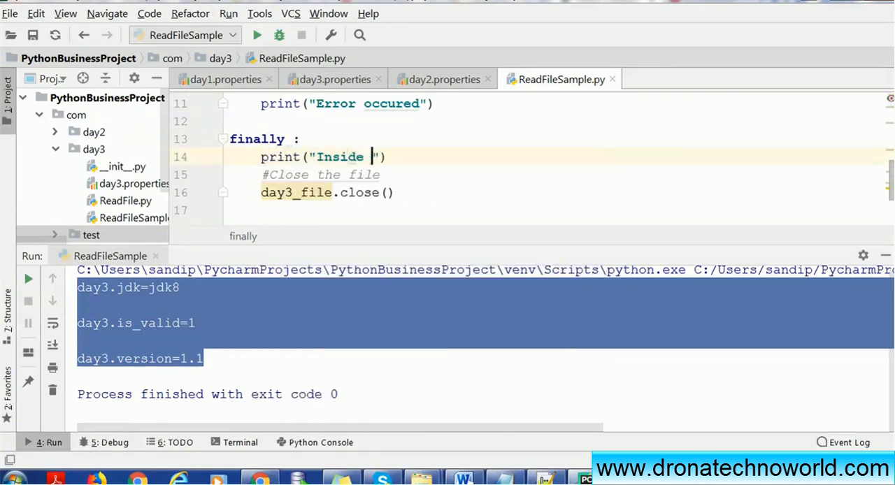
{"action": "type", "text": "finally blo"}
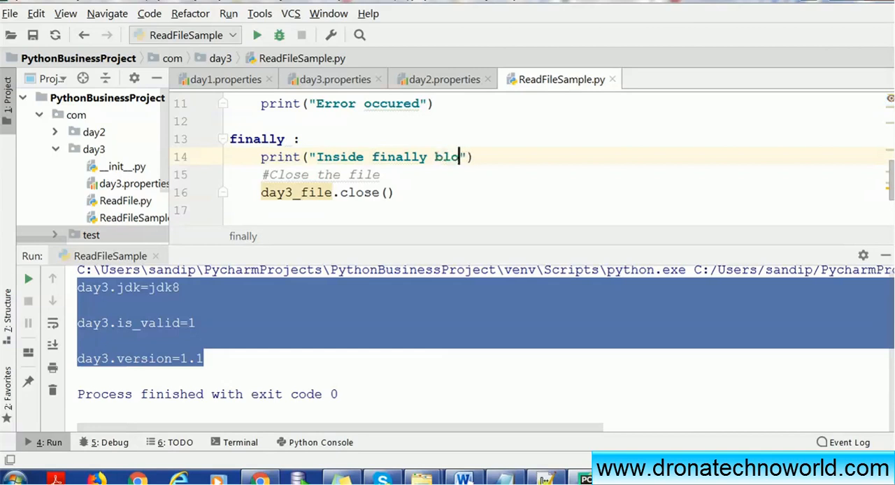
{"action": "type", "text": "ck"}
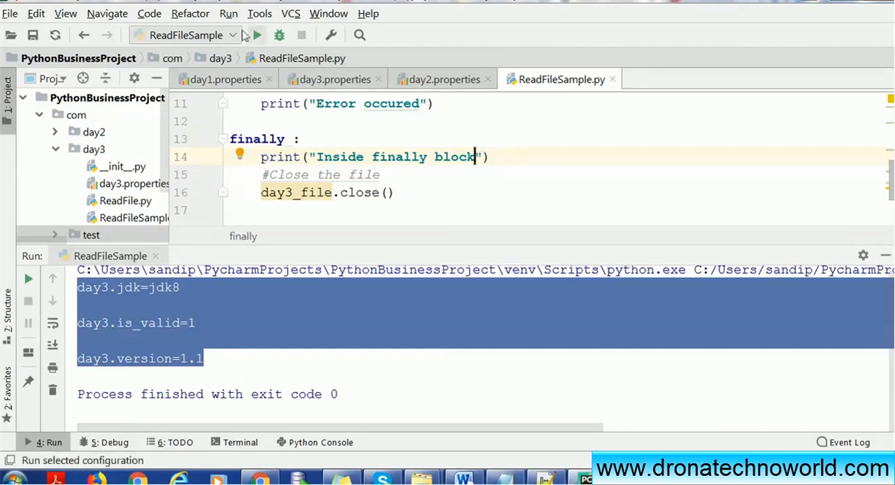
{"action": "mouse_move", "coordinate": [257, 35]}
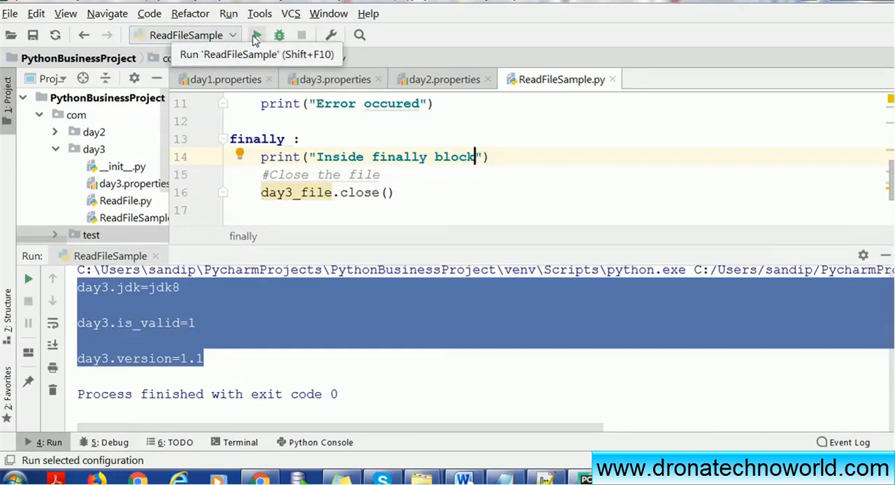
Step: Rerun ReadFileSample and select the "Inside try block" and "Inside finally block" output lines
{"action": "left_click", "coordinate": [257, 35]}
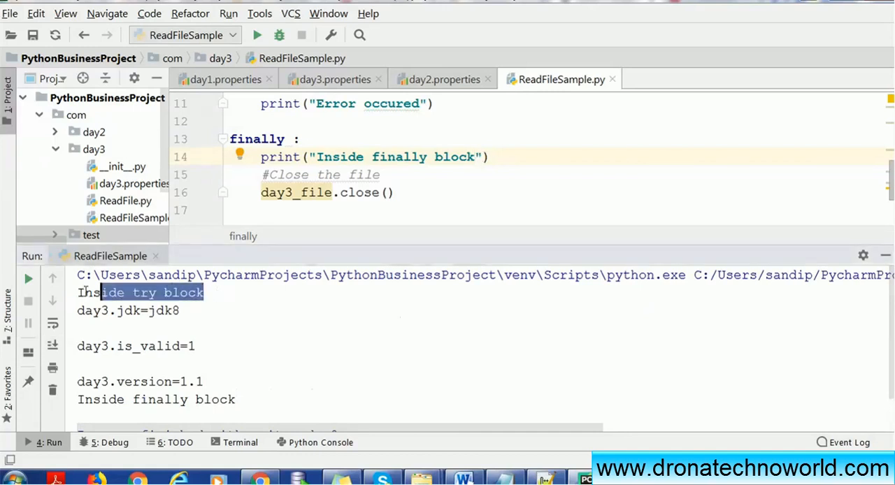
{"action": "left_click_drag", "start_coordinate": [101, 292], "coordinate": [212, 382]}
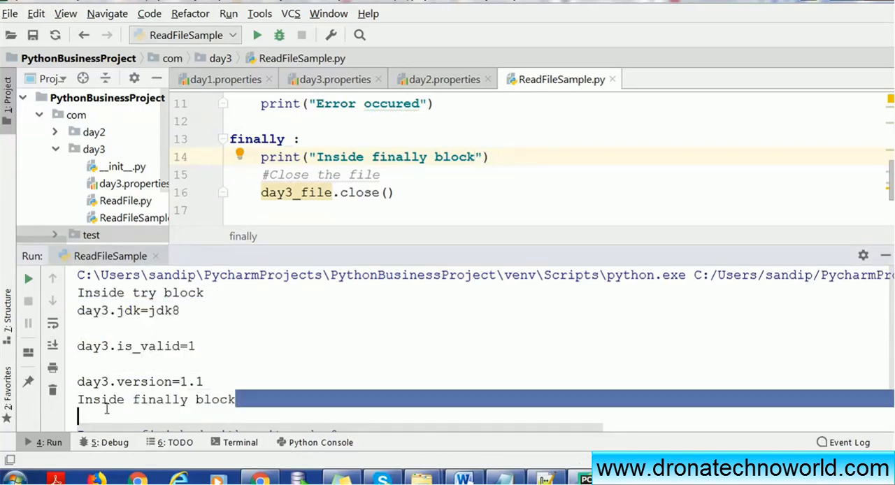
{"action": "double_click", "coordinate": [153, 400]}
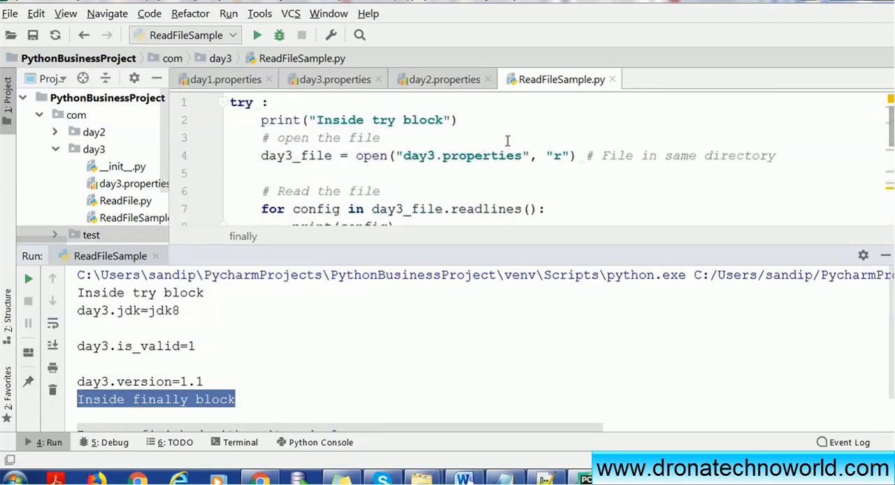
Step: Change the opened file name to the nonexistent day3.propertiesas
{"action": "type", "text": "as"}
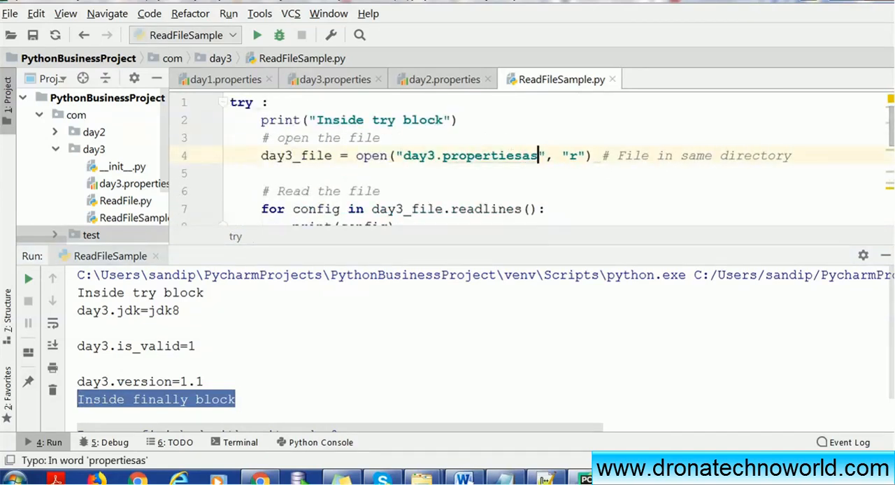
{"action": "mouse_move", "coordinate": [484, 155]}
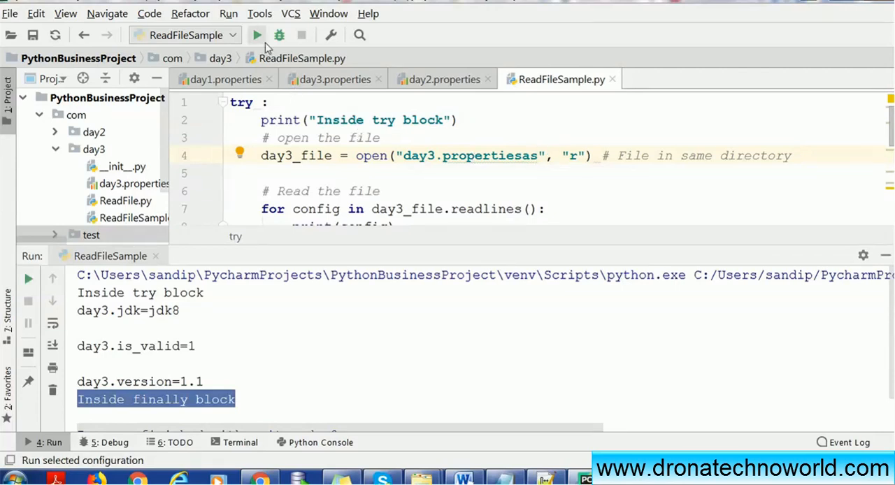
Step: Run ReadFileSample with the bad file name and mark the except block message in the output
{"action": "left_click", "coordinate": [257, 35]}
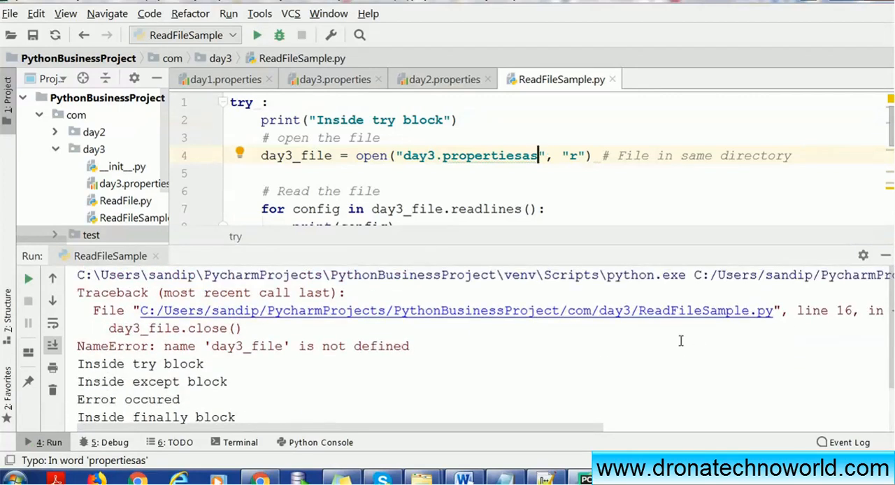
{"action": "double_click", "coordinate": [112, 345]}
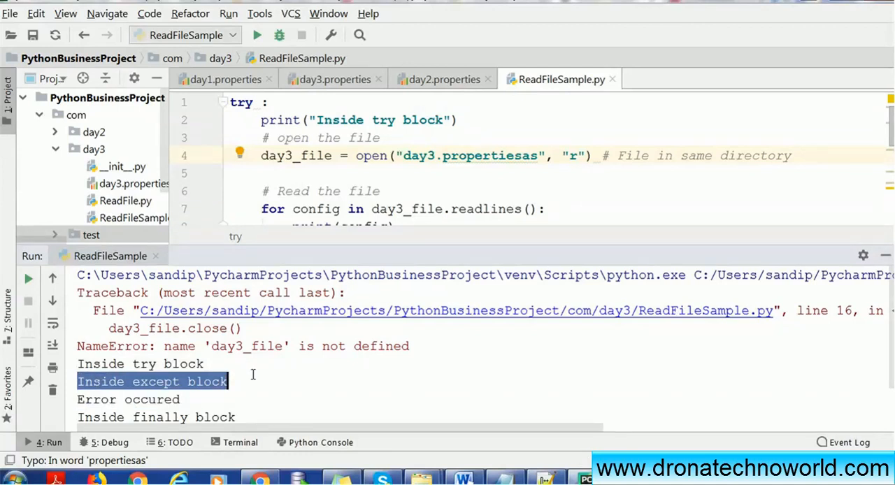
{"action": "mouse_move", "coordinate": [282, 348]}
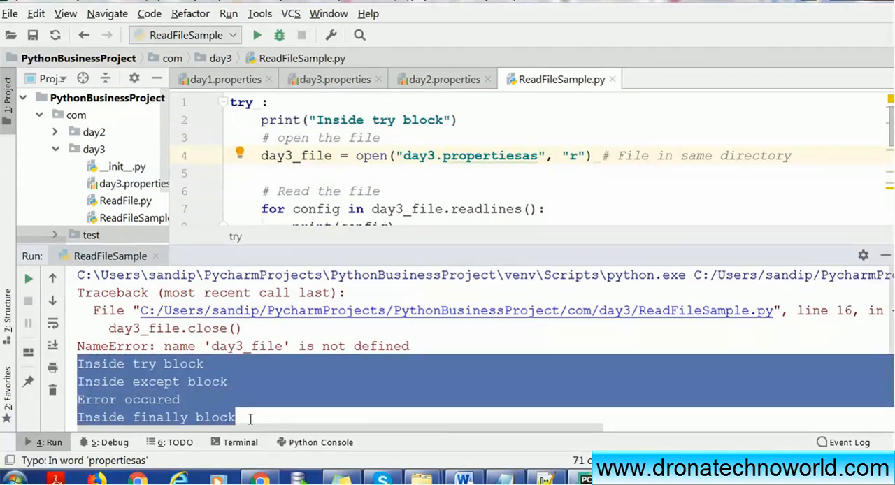
{"action": "mouse_move", "coordinate": [198, 399]}
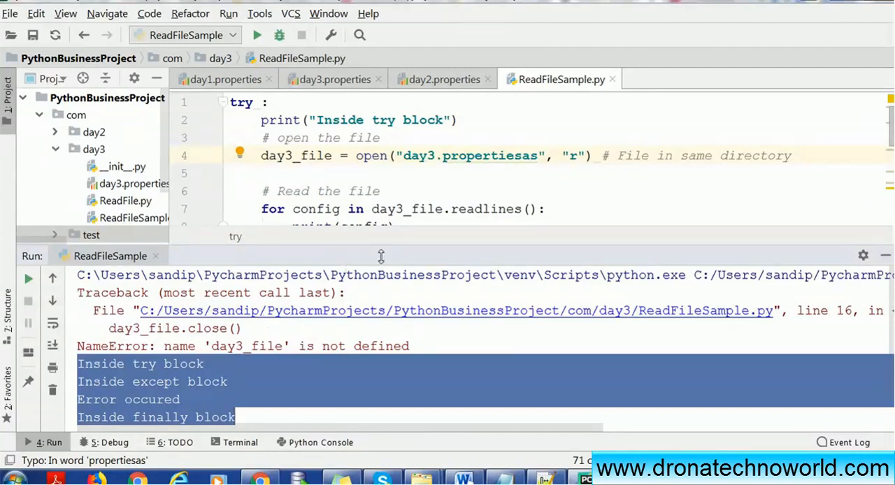
{"action": "mouse_move", "coordinate": [119, 348]}
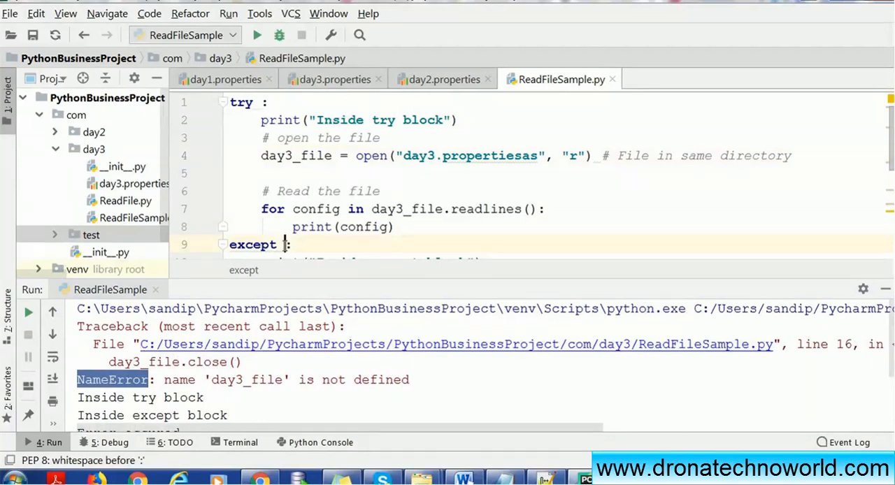
Step: Catch NameError as err and print "Error occured :: " + err in the except clause
{"action": "type", "text": "NameError as"}
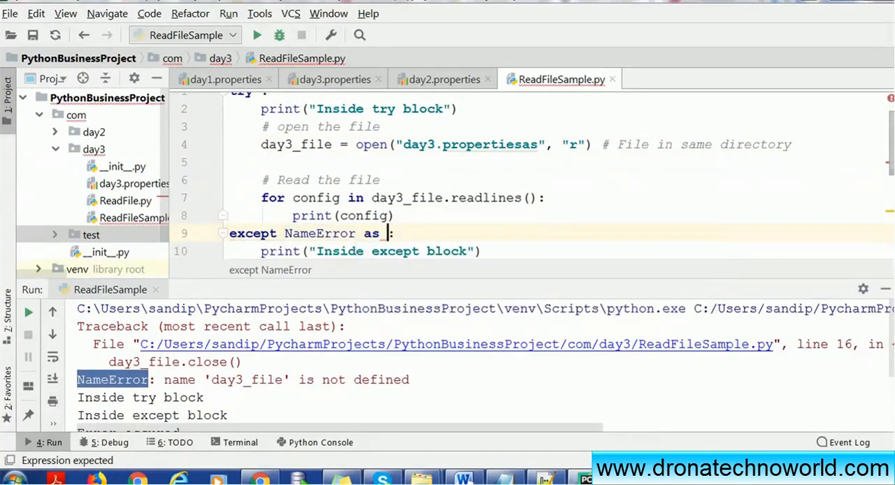
{"action": "type", "text": "err"}
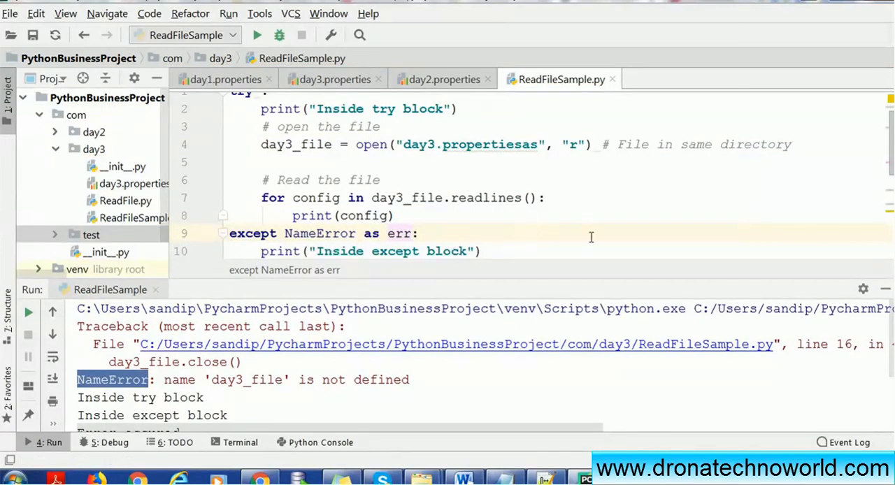
{"action": "scroll", "scroll_direction": "down", "scroll_amount": 3}
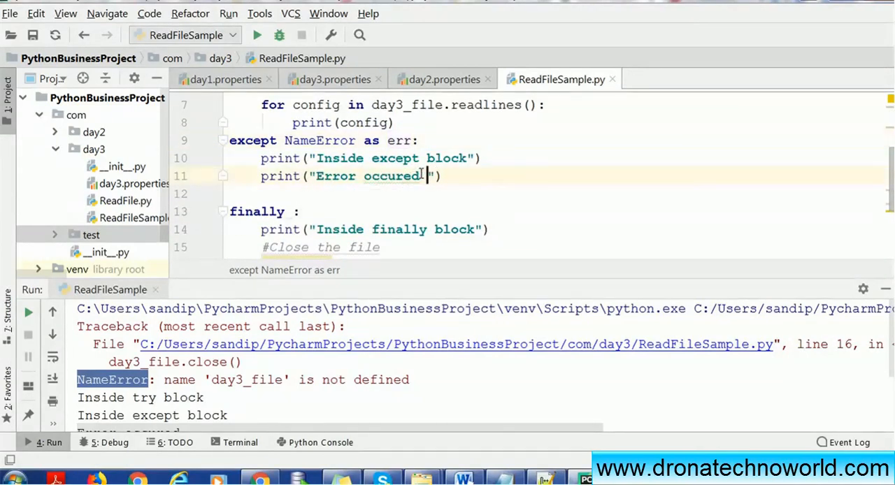
{"action": "type", "text": ":: \" + err"}
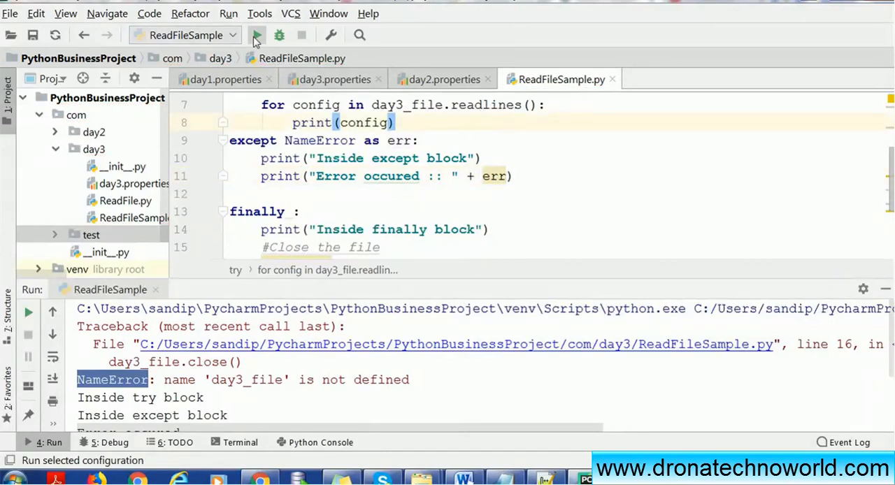
Step: Rerun ReadFileSample and select FileNotFoundError in the traceback for 'day3.propertiesas'
{"action": "left_click", "coordinate": [257, 35]}
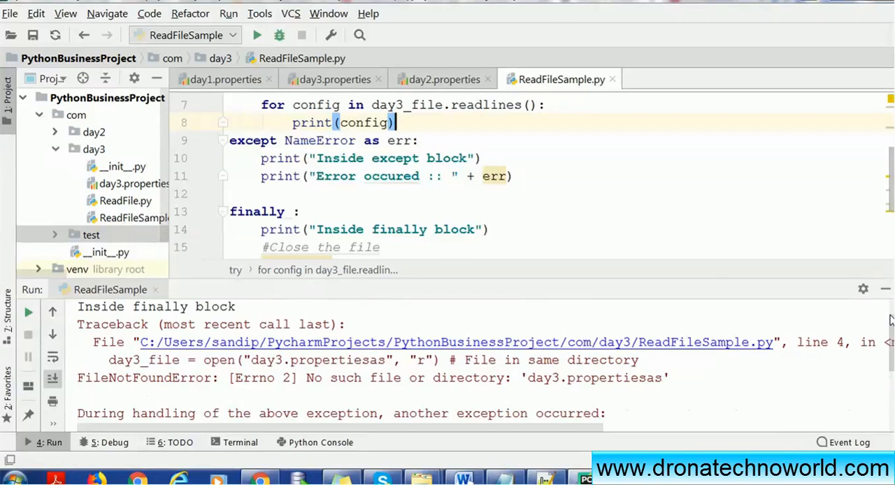
{"action": "scroll", "scroll_direction": "down", "scroll_amount": 3}
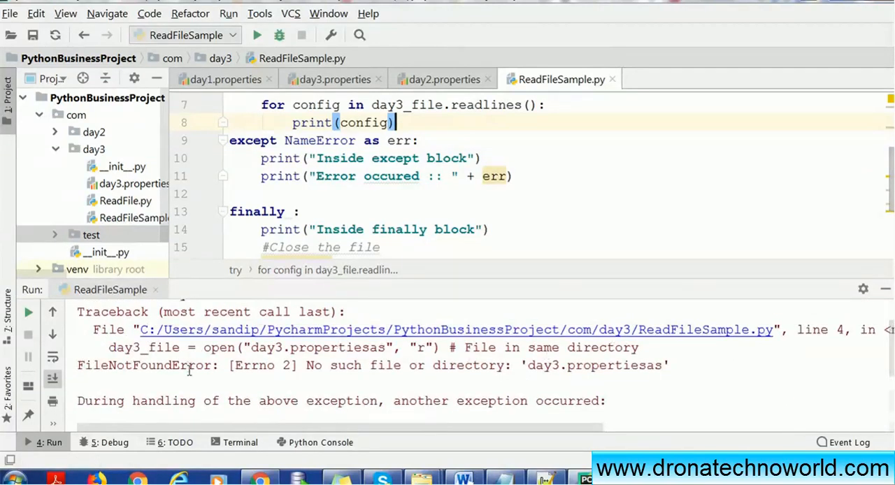
{"action": "double_click", "coordinate": [143, 365]}
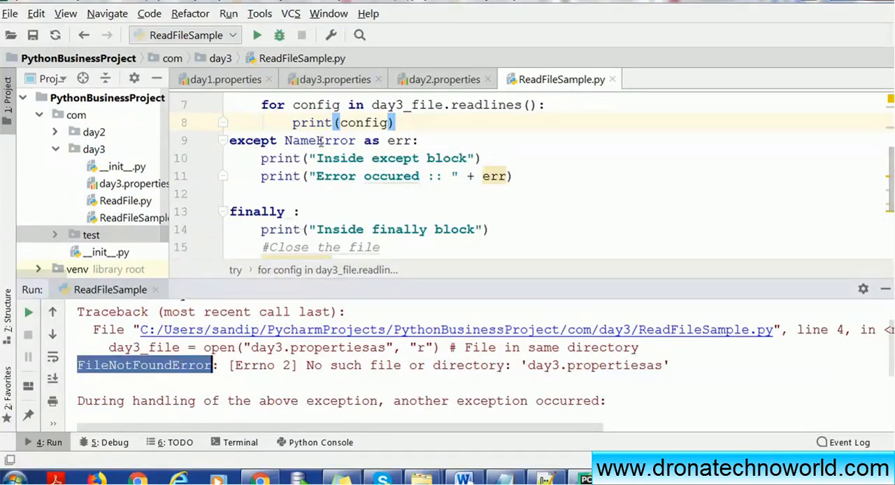
Step: Catch FileNotFoundError as err instead of NameError; rerun shows a TypeError concatenating err to str
{"action": "type", "text": "FileNotFoundError"}
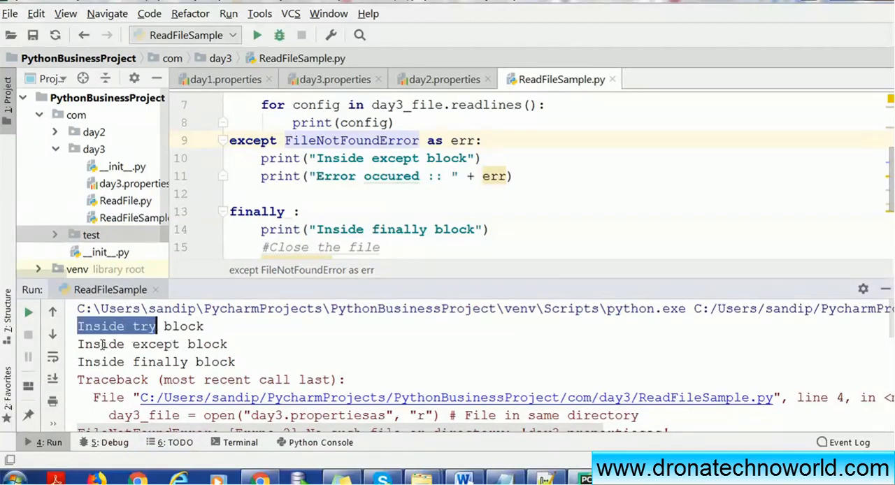
{"action": "double_click", "coordinate": [151, 344]}
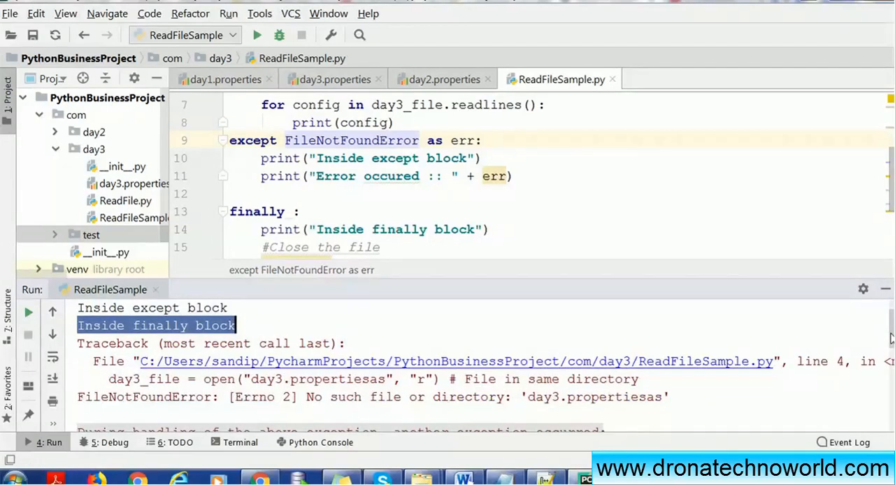
{"action": "scroll", "scroll_direction": "down", "scroll_amount": 3}
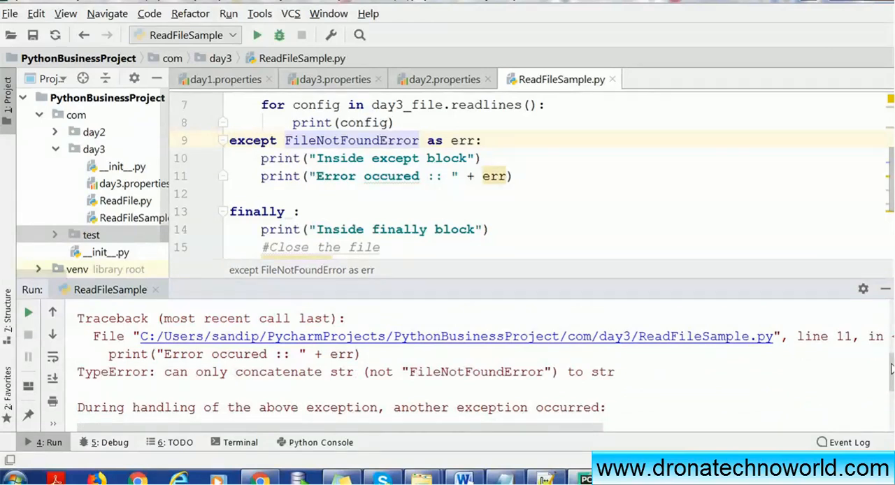
Step: Wrap err in str() on line 11: print("Error occured :: " + str(err))
{"action": "scroll", "scroll_direction": "down", "scroll_amount": 3}
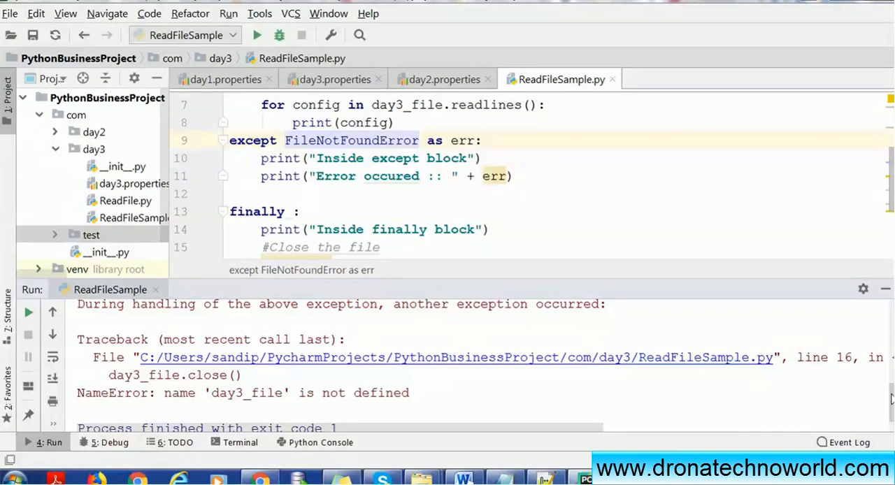
{"action": "mouse_move", "coordinate": [495, 176]}
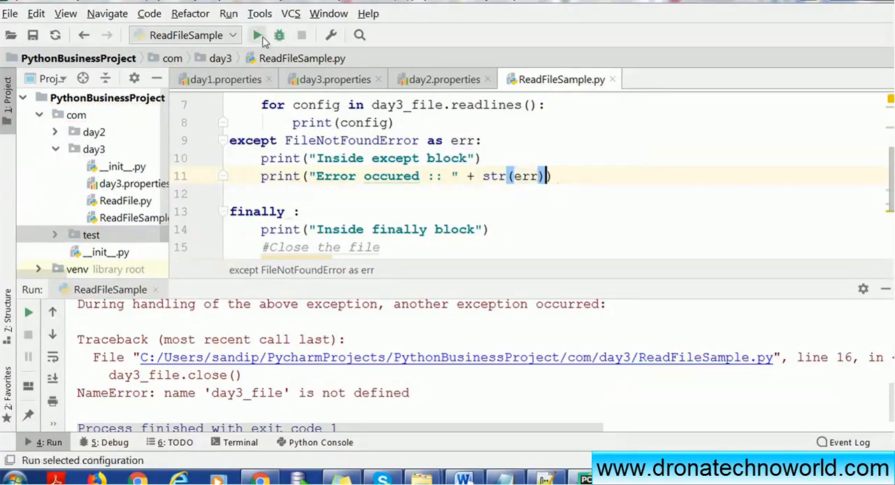
Step: Run the script to print "Error occured :: [Errno 2] No such file or directory: 'day3.propertiesas'"
{"action": "left_click", "coordinate": [258, 35]}
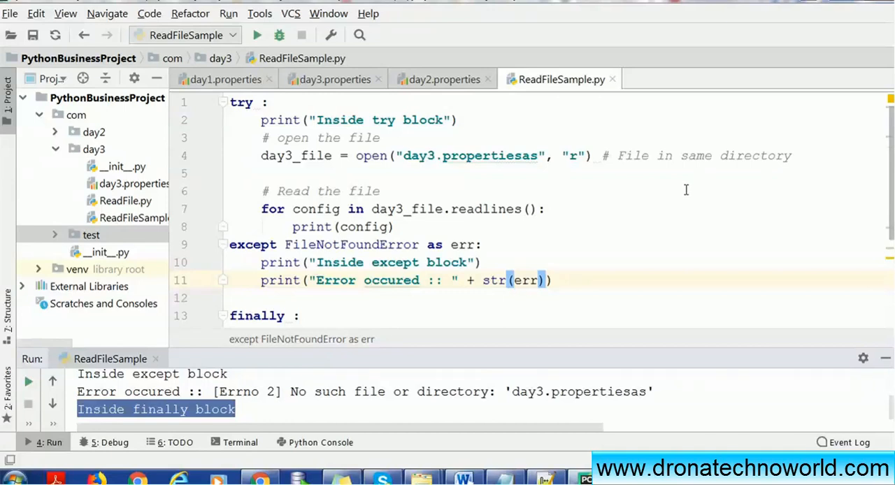
{"action": "mouse_move", "coordinate": [403, 222]}
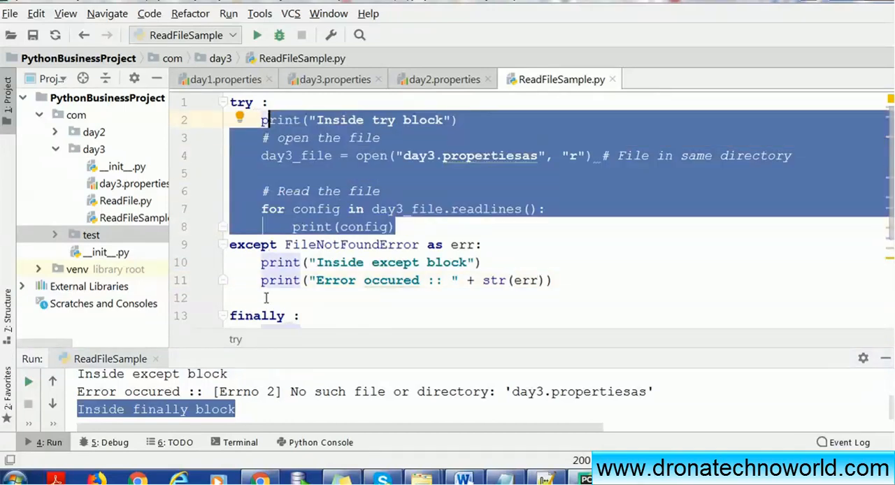
{"action": "mouse_move", "coordinate": [294, 339]}
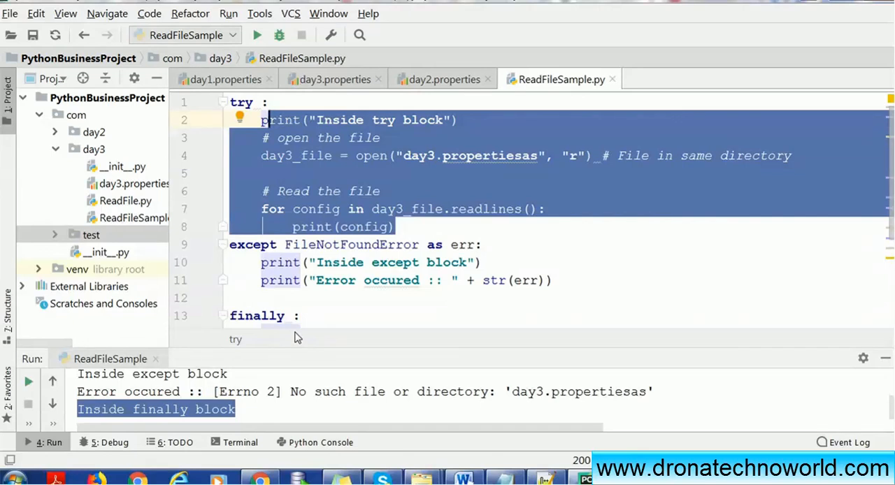